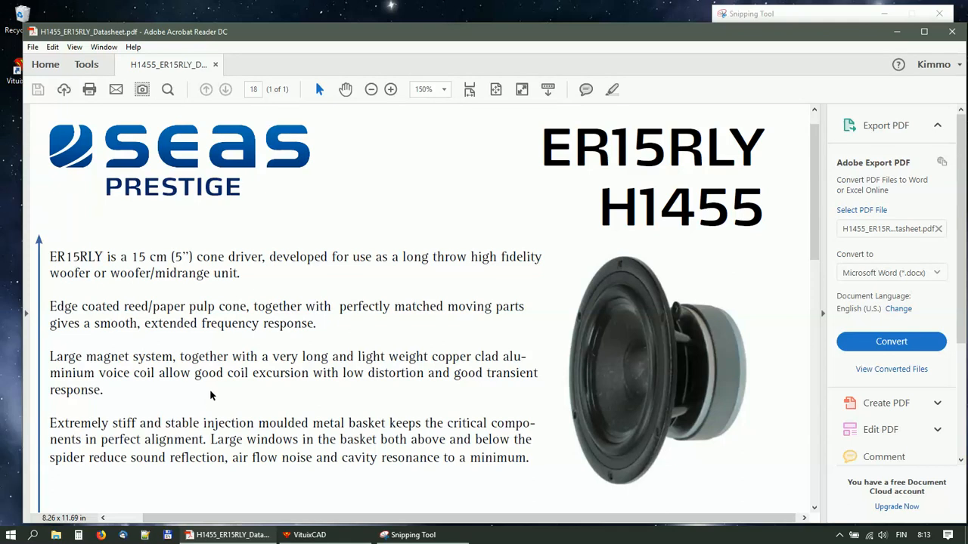
Bring the datasheet's SPL and impedance chart into view and zoom in twice so it fills the window.
scroll(down, 3)
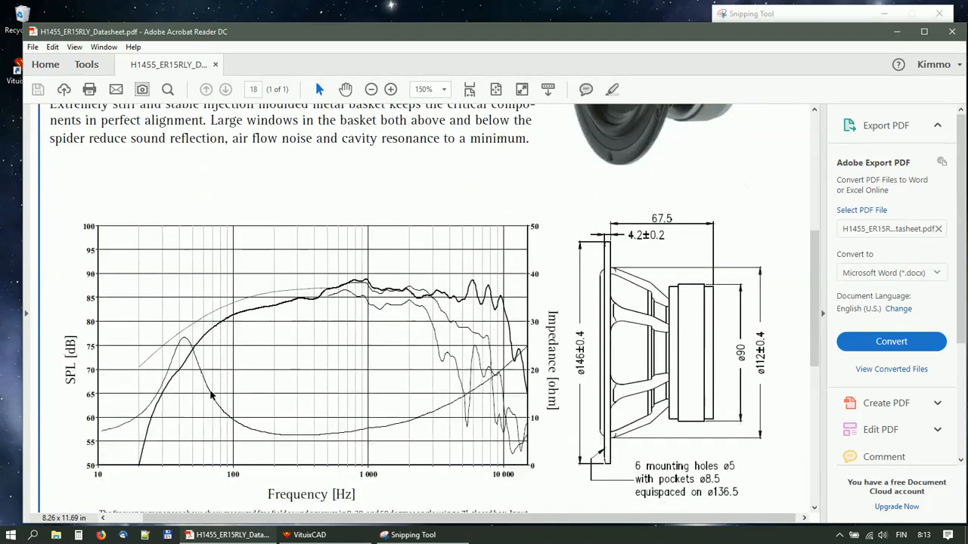
scroll(down, 3)
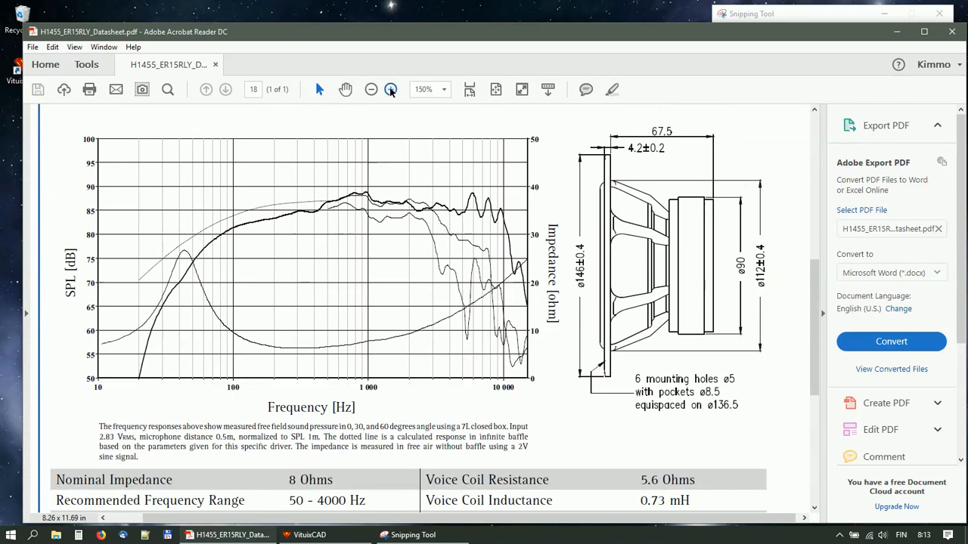
click(390, 89)
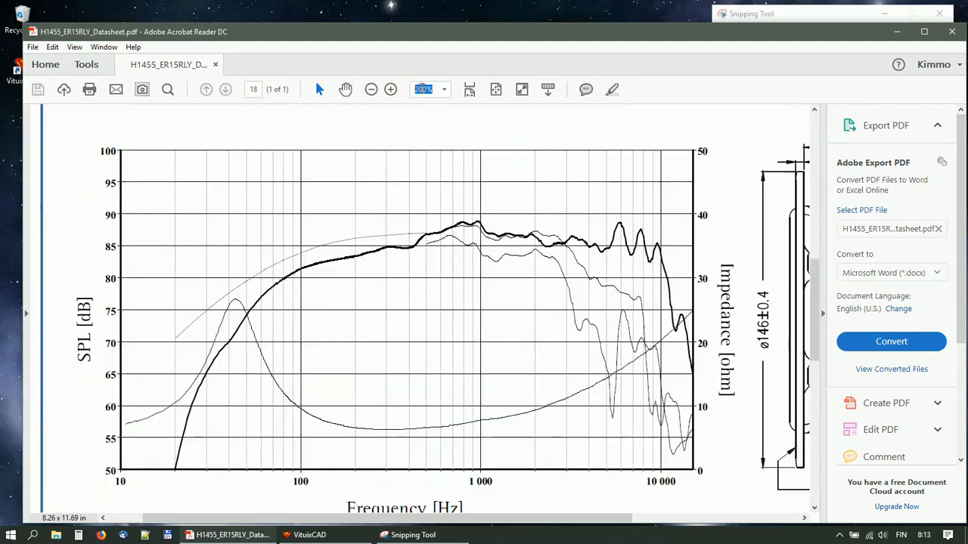
click(390, 89)
text(220)
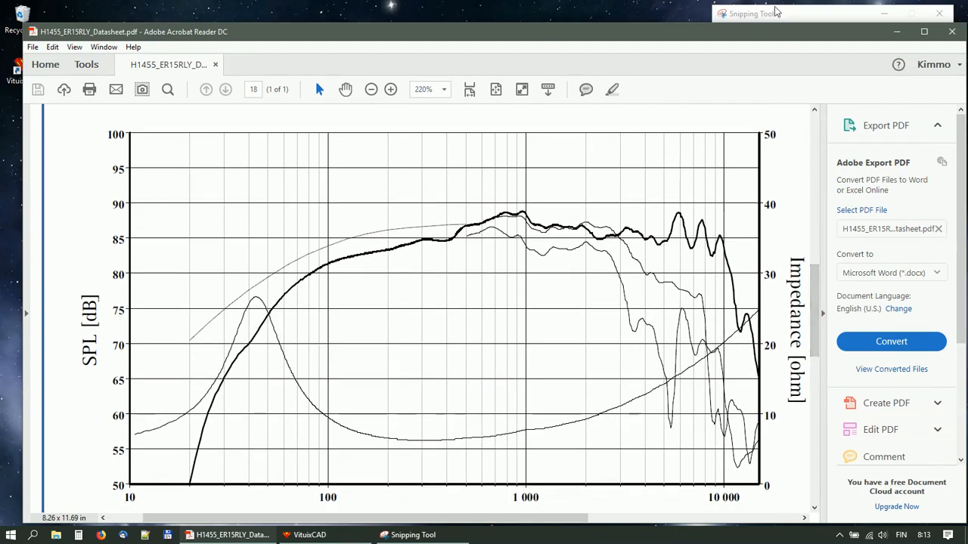
Capture a new Snipping Tool rectangle around the chart's plot area, corner to corner.
click(756, 12)
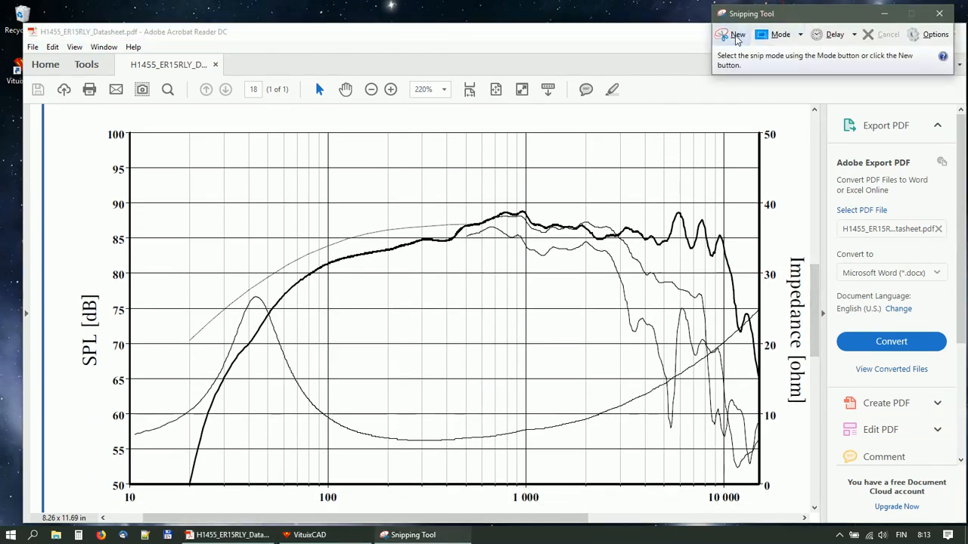
click(738, 34)
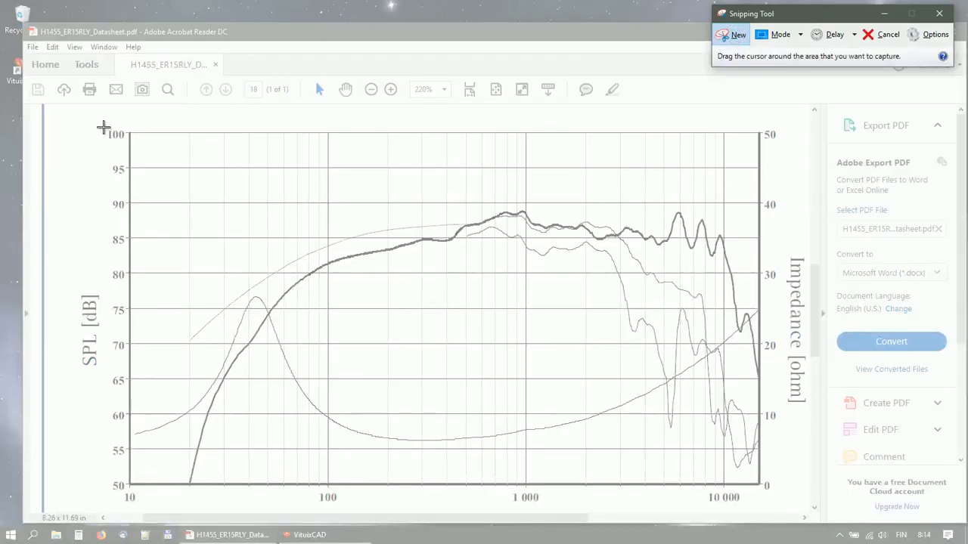
drag(103, 127, 768, 514)
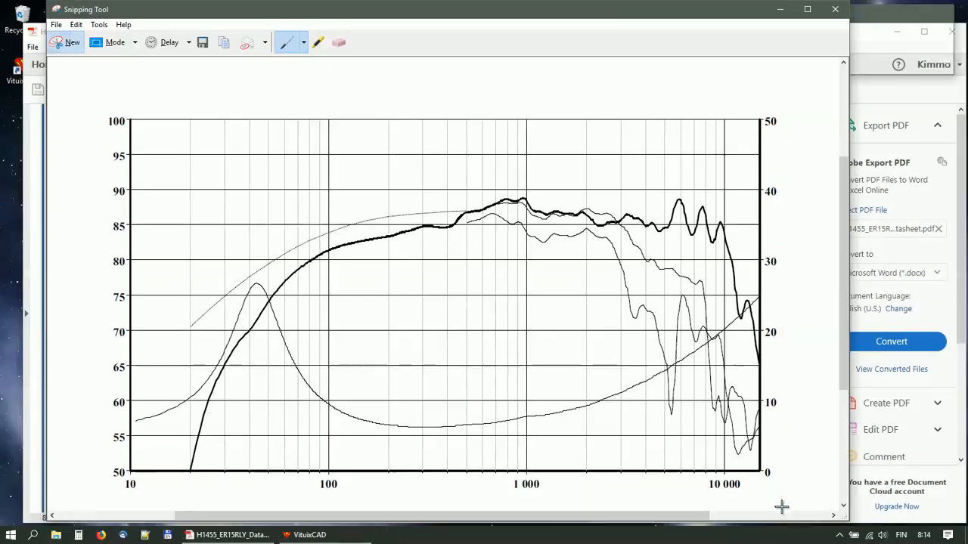
mouse_move(308, 535)
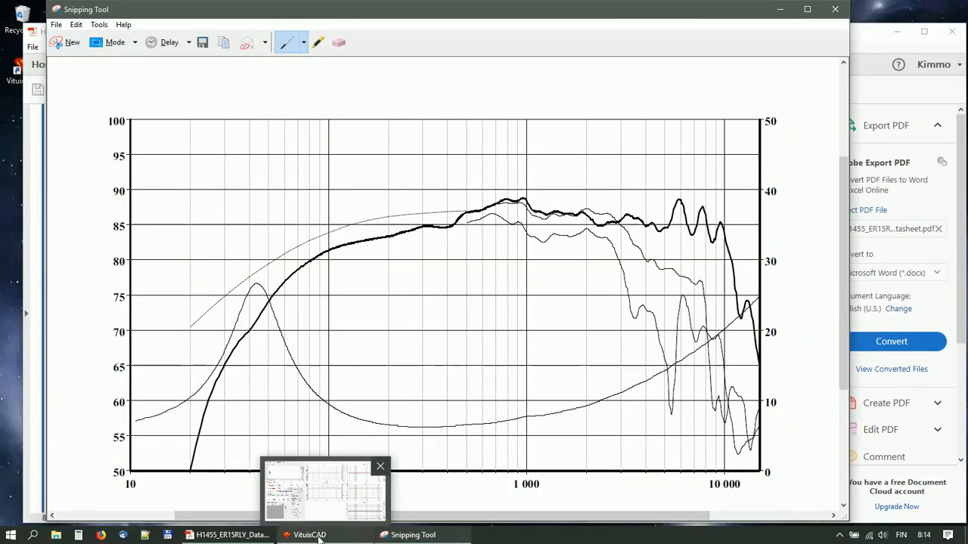
Switch to VituixCAD and start the SPL Trace tool from the Tools menu.
click(112, 102)
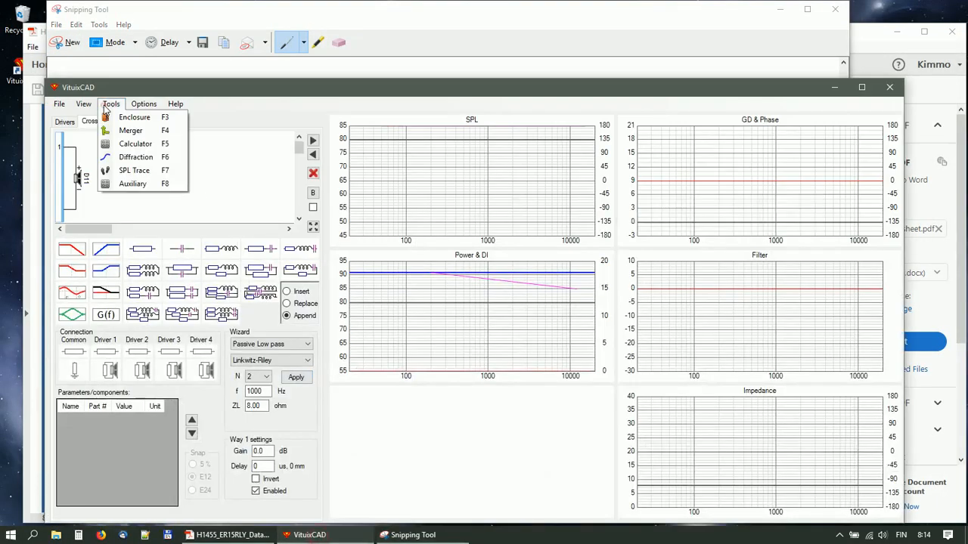
click(133, 170)
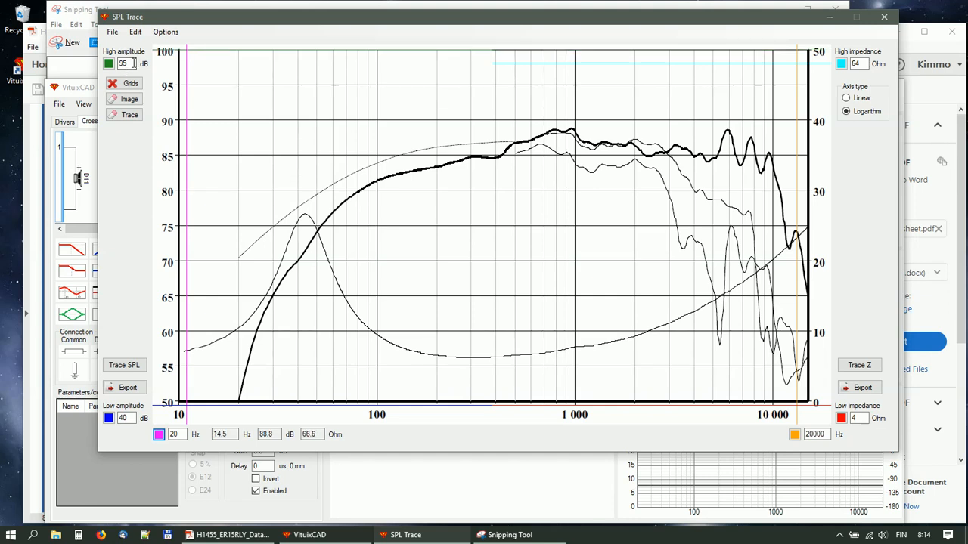
Set the trace amplitude upper limit to 100 dB to match the chart's scale.
text(100)
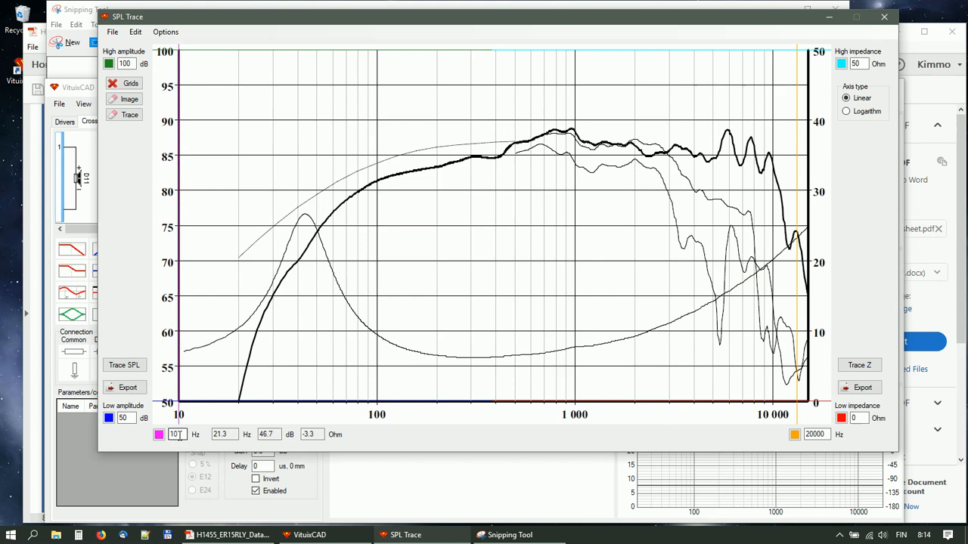
mouse_move(801, 357)
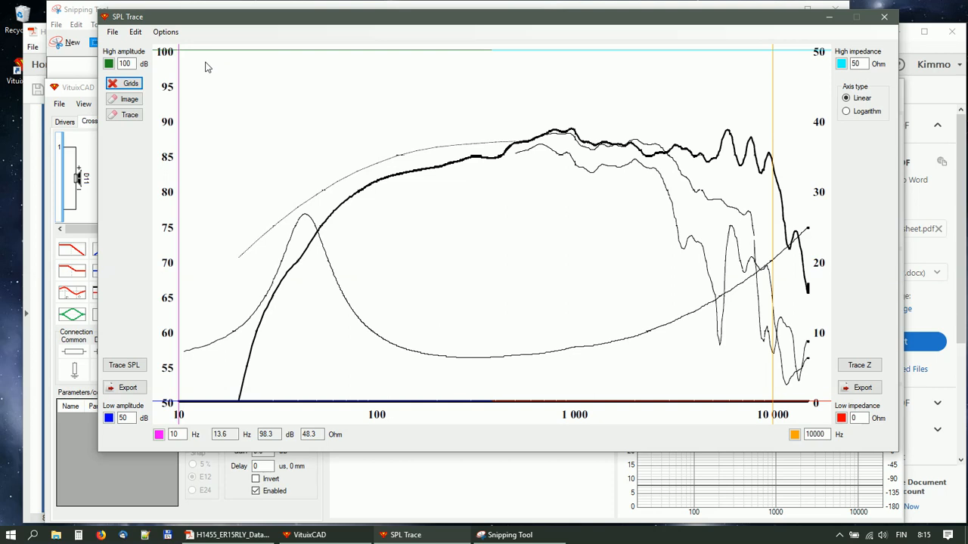
Start Trace Z and follow the thin impedance curve peaking near 40 Hz.
click(859, 364)
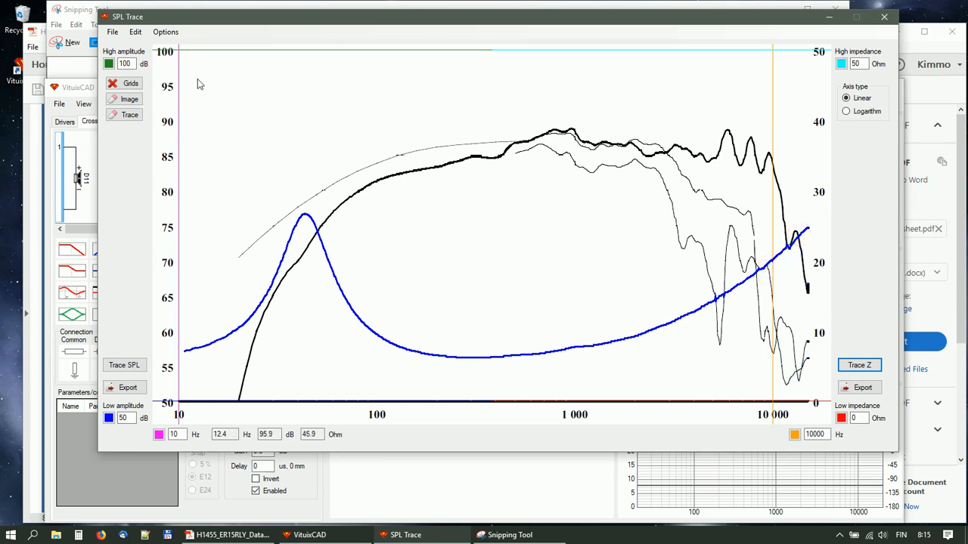
mouse_move(130, 114)
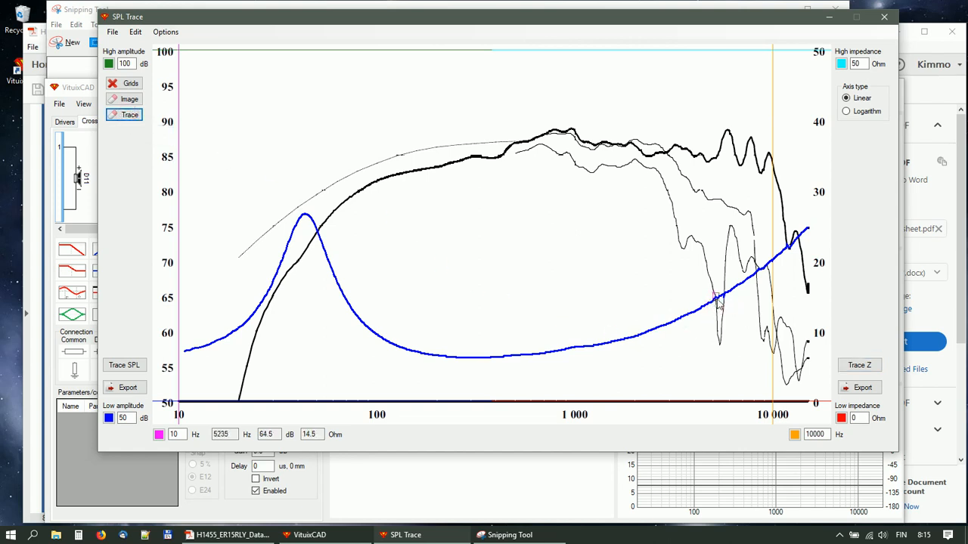
mouse_move(740, 310)
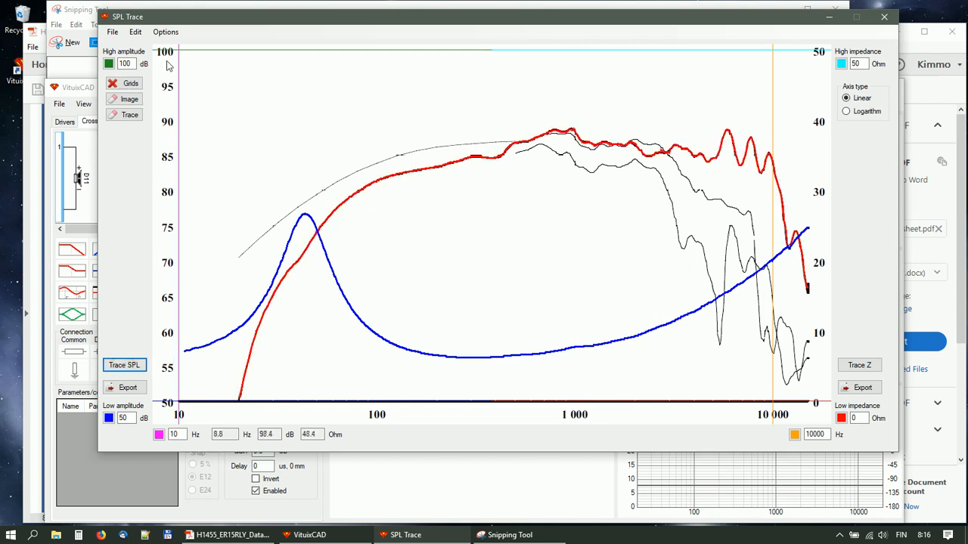
Review the Options menu for 1/12 oct smoothing and 48 points/oct export resolution.
click(165, 32)
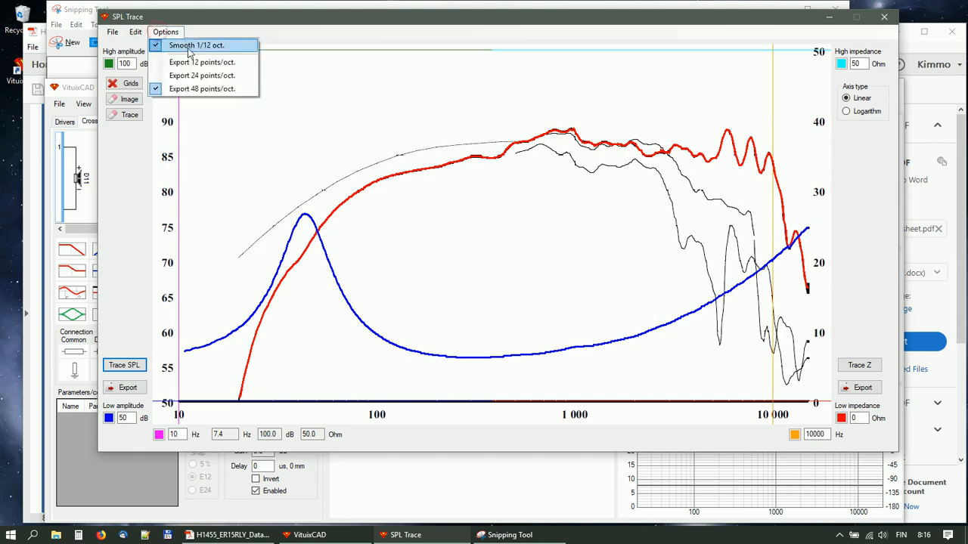
mouse_move(195, 46)
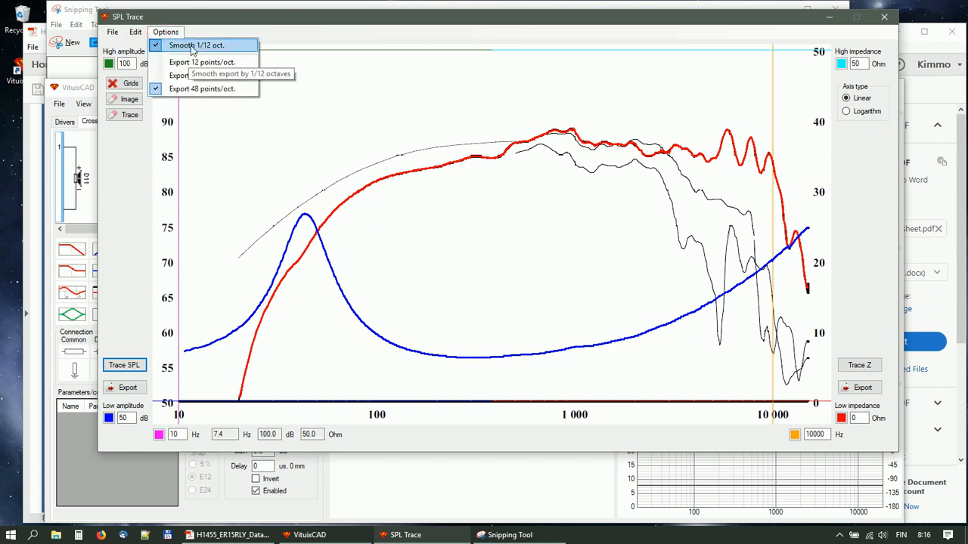
mouse_move(202, 88)
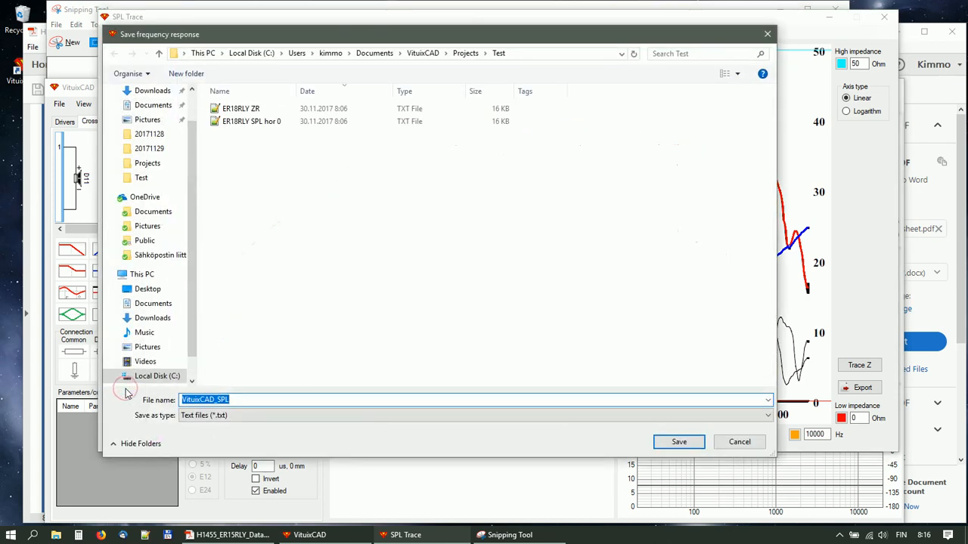
mouse_move(126, 387)
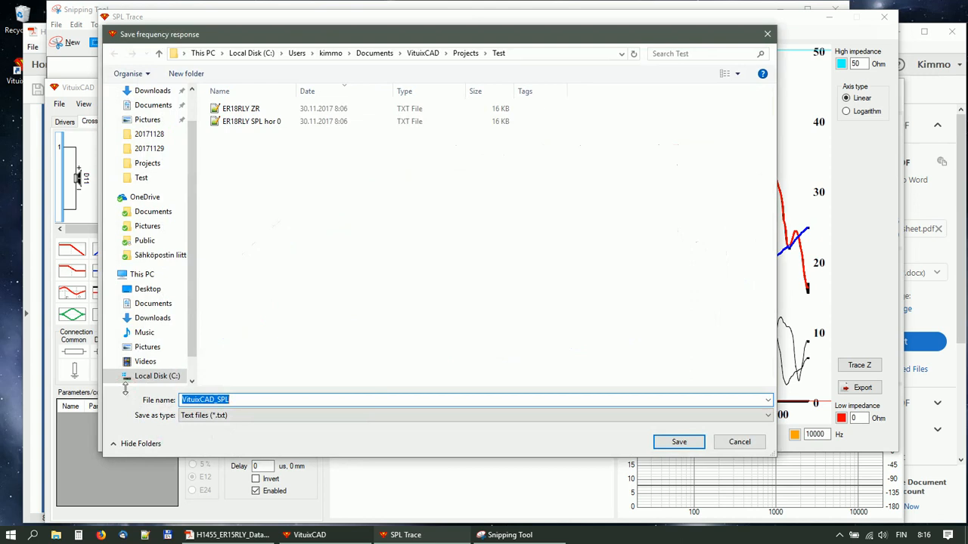
Export the traced SPL curve as the existing 'ER18RLY SPL hor 0' text file and confirm.
text(ER)
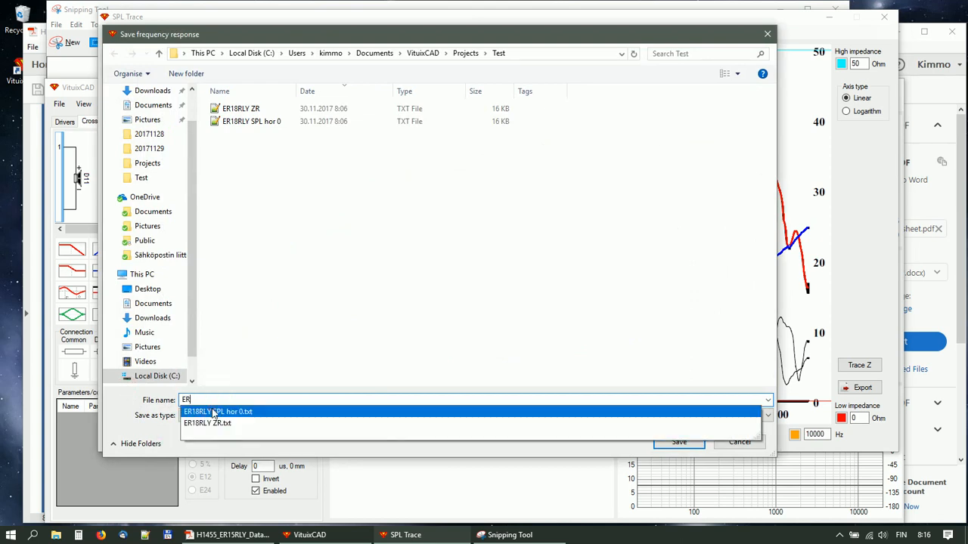
click(218, 411)
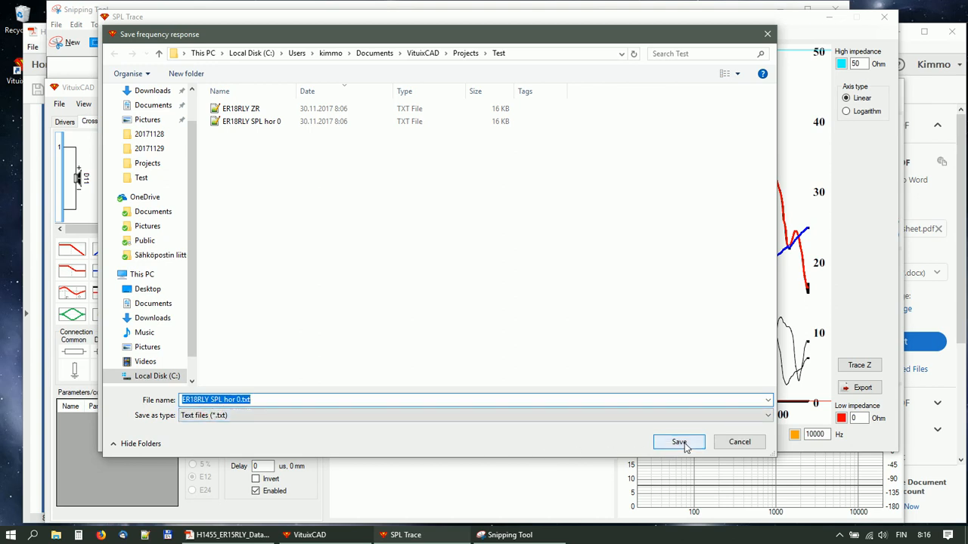
click(677, 441)
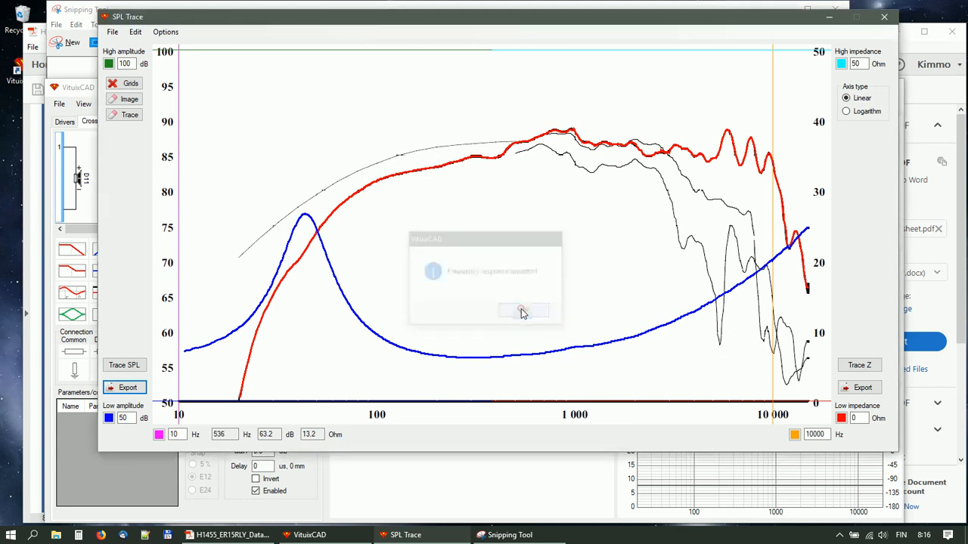
click(520, 311)
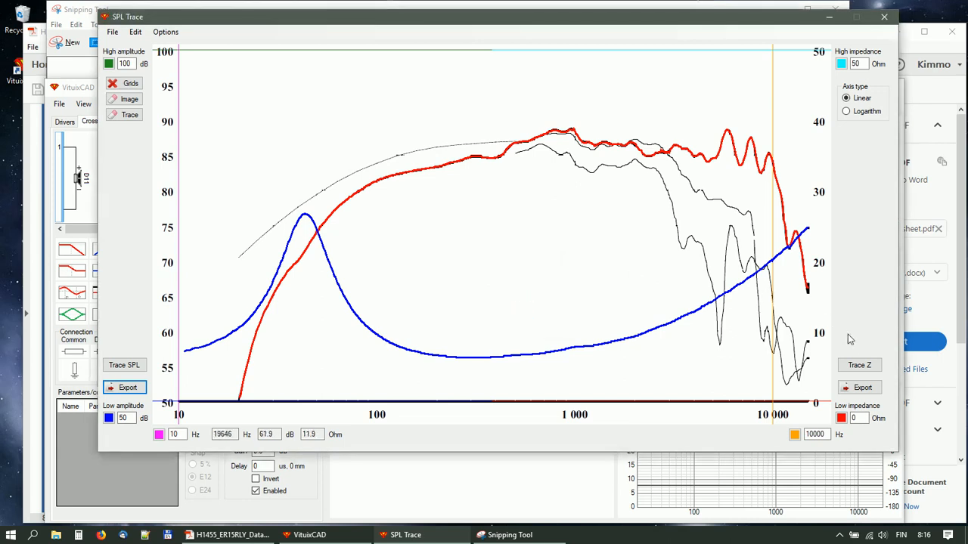
mouse_move(862, 387)
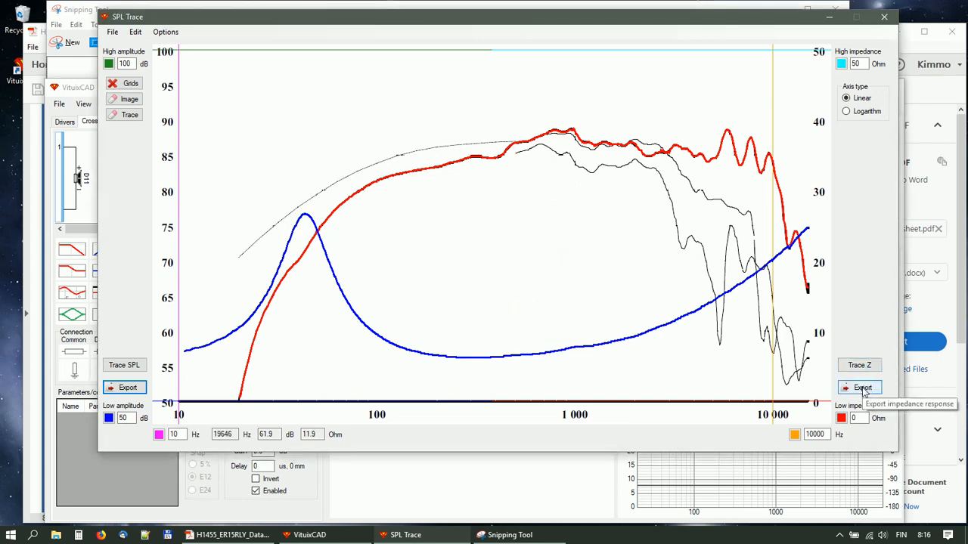
Export the traced impedance curve under the existing 'ER18RLY ZR' file name.
click(859, 387)
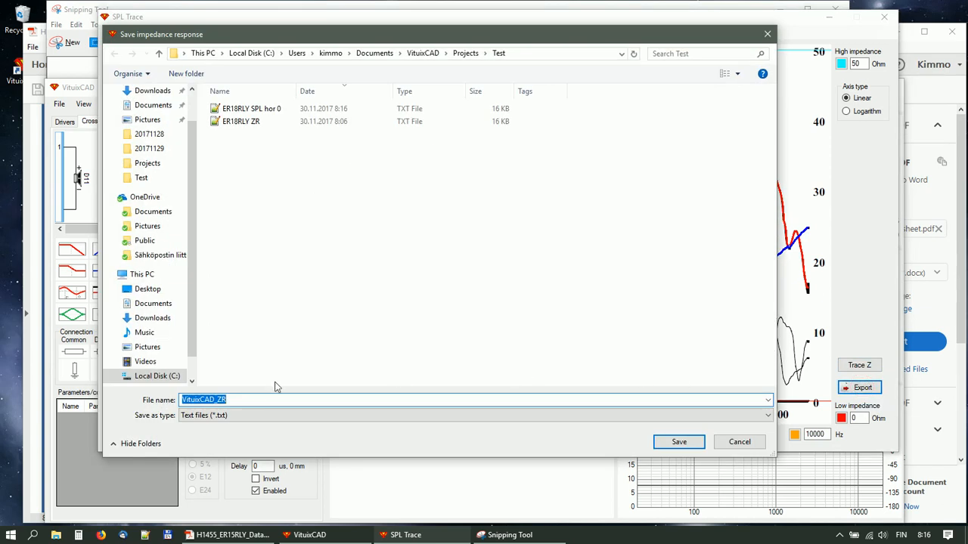
text(ER)
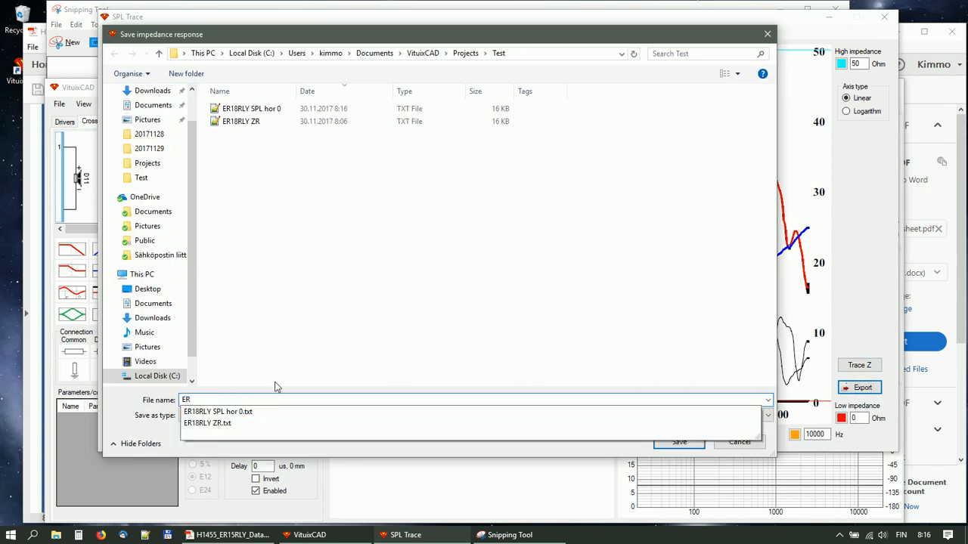
click(209, 423)
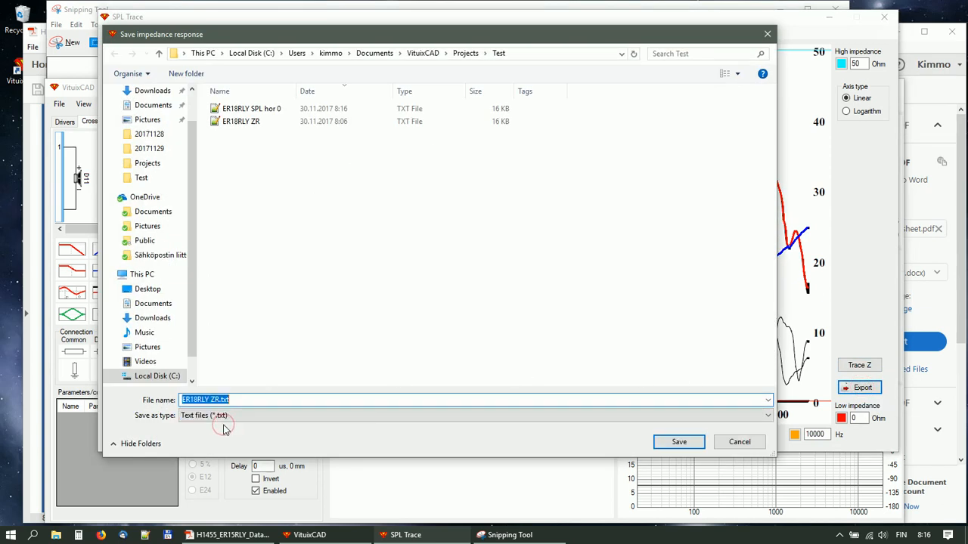
click(677, 442)
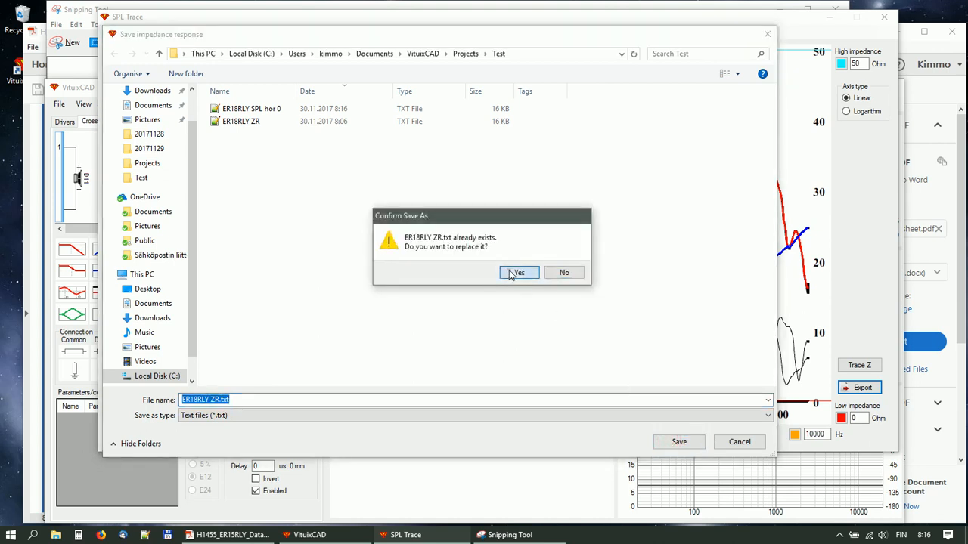
Confirm replacing the ZR file, acknowledge the summary and close SPL Trace.
click(519, 272)
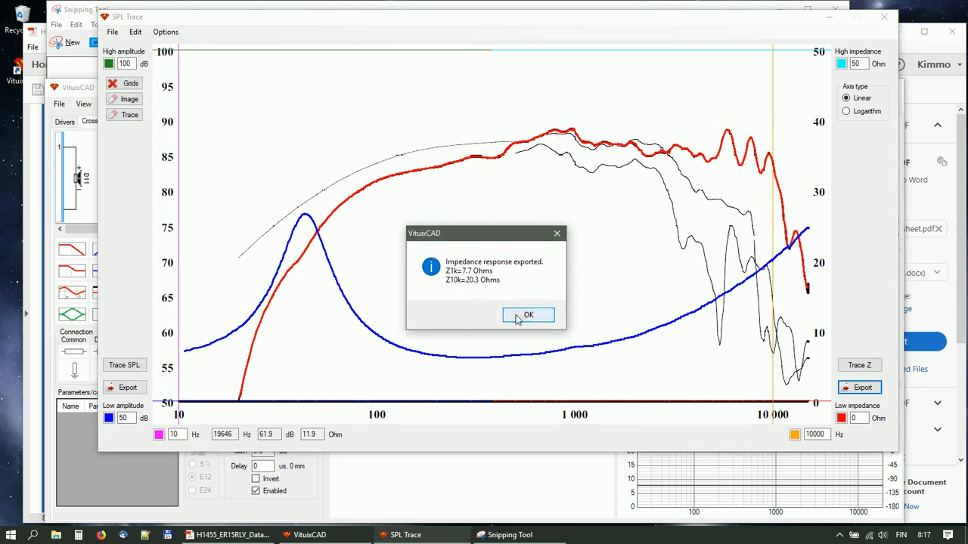
click(529, 315)
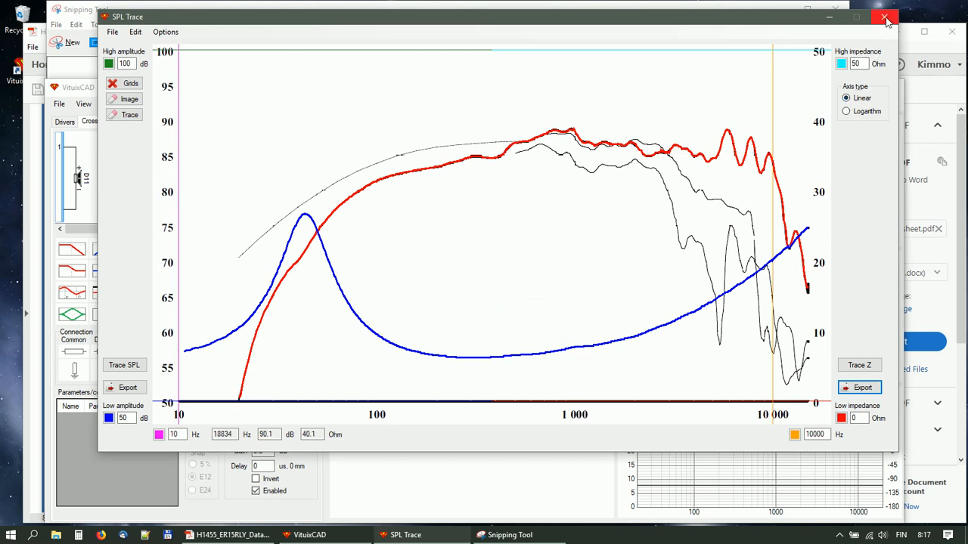
click(886, 17)
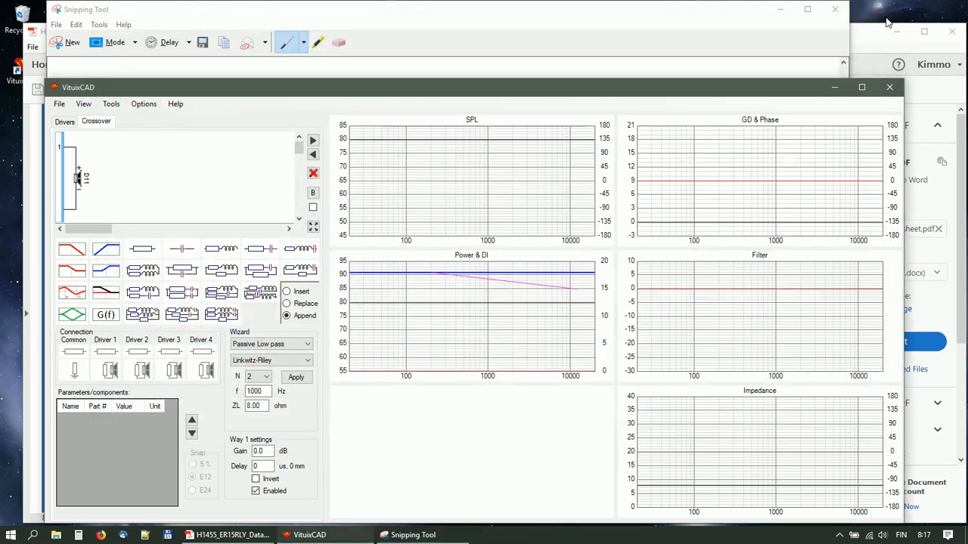